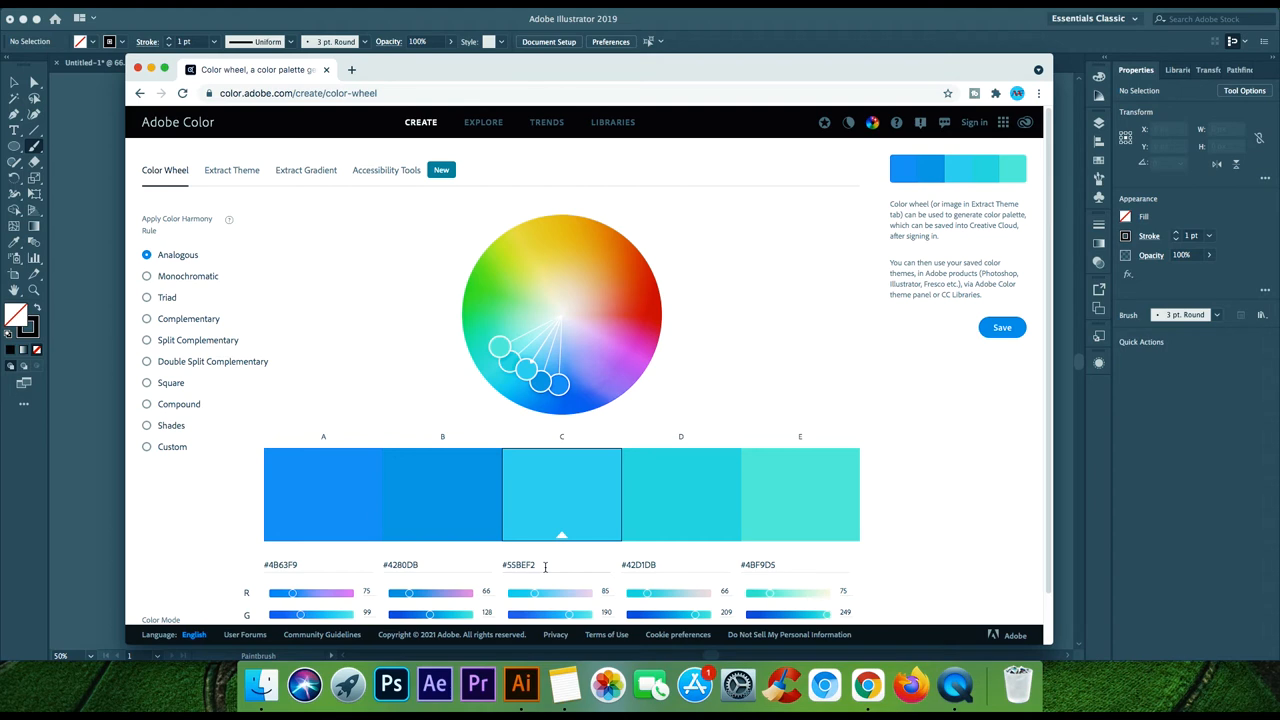
Step: Select swatch C's #55BEF2 hex code, then make swatch A the active swatch
double_click(520, 564)
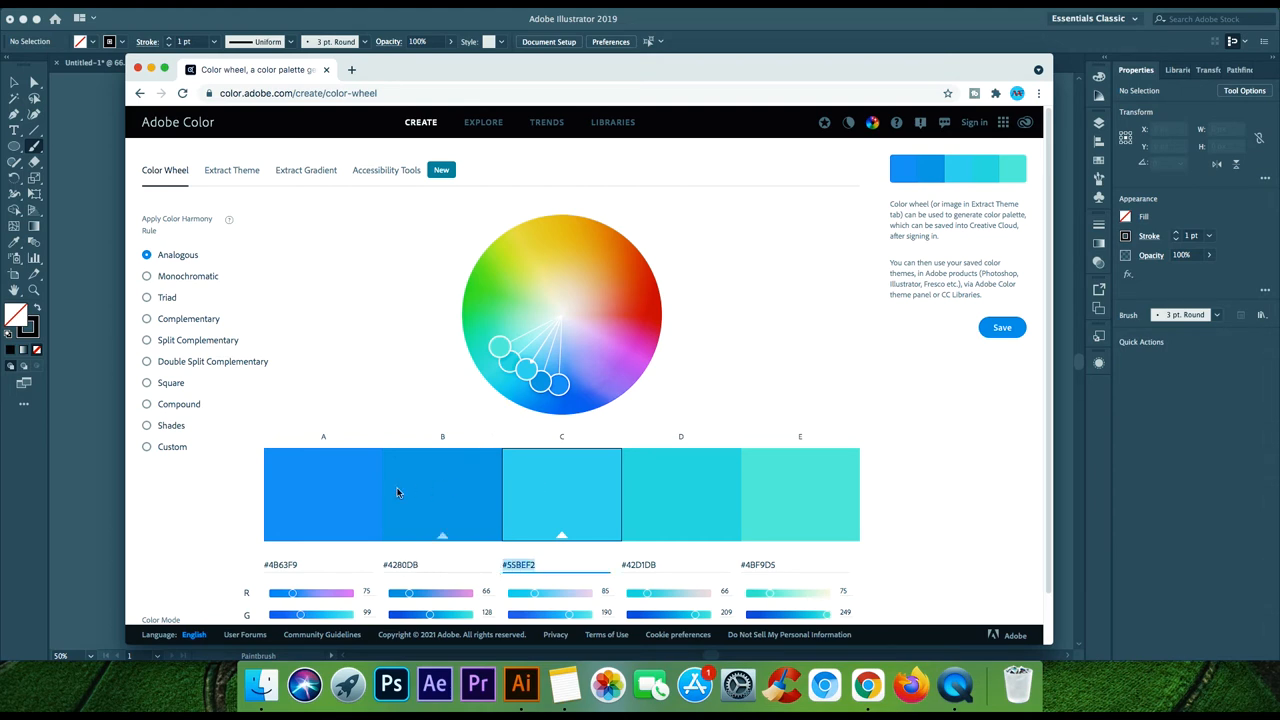
mouse_move(351, 489)
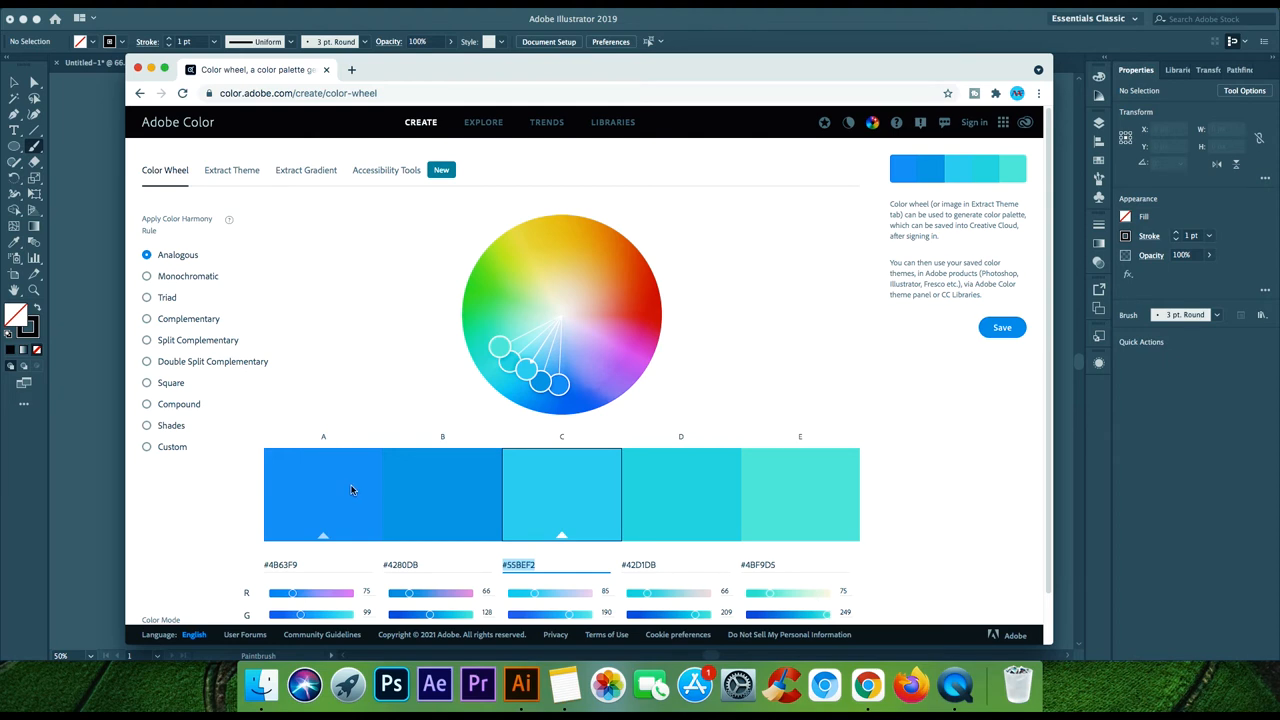
mouse_move(519, 502)
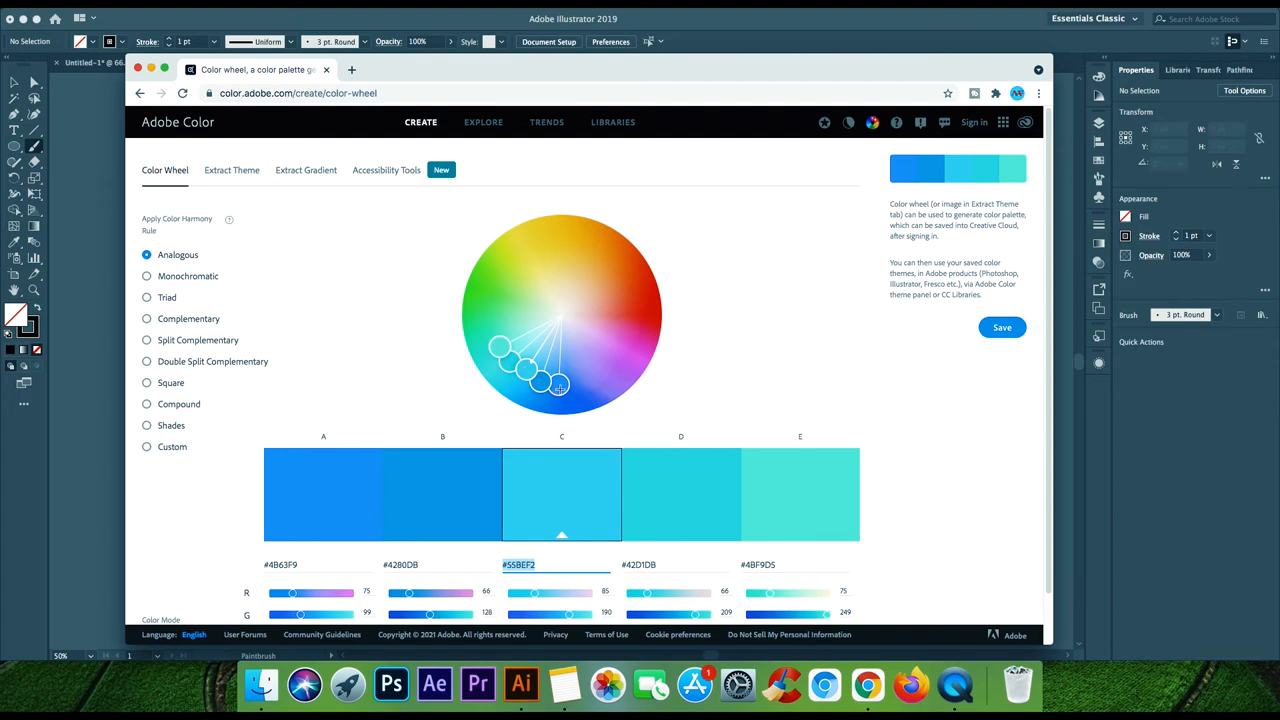
mouse_move(228, 219)
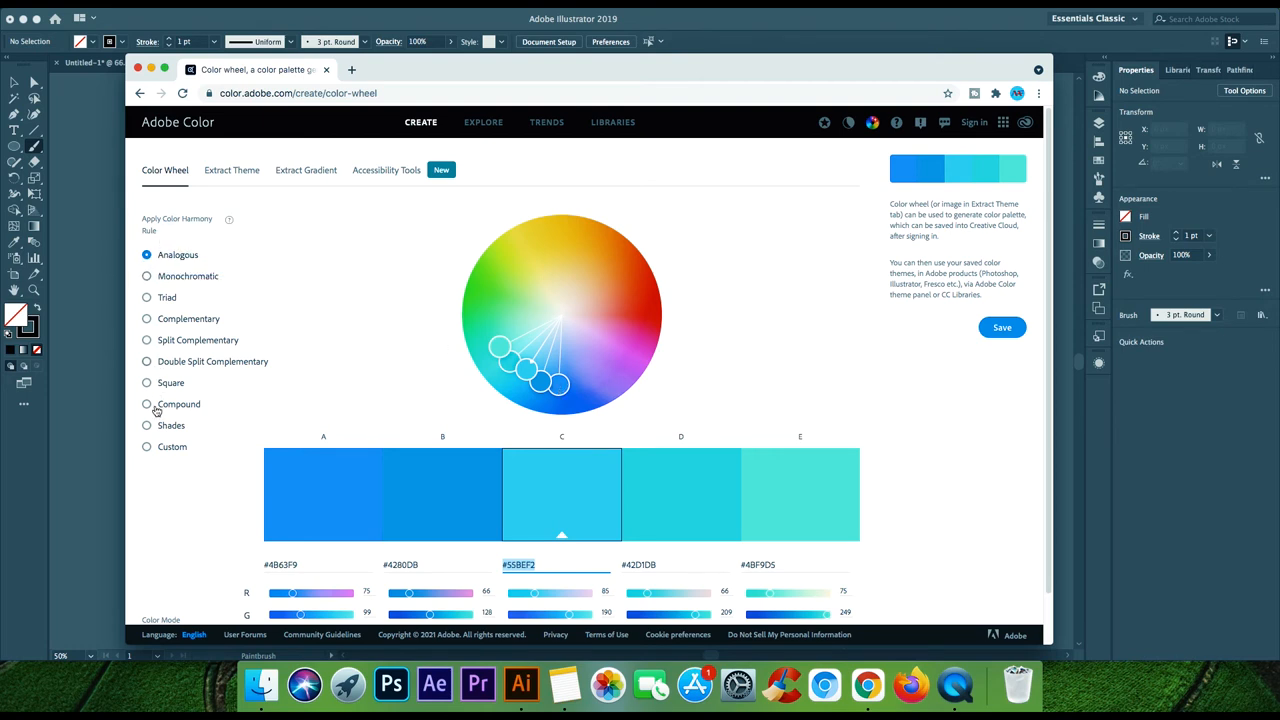
mouse_move(220, 457)
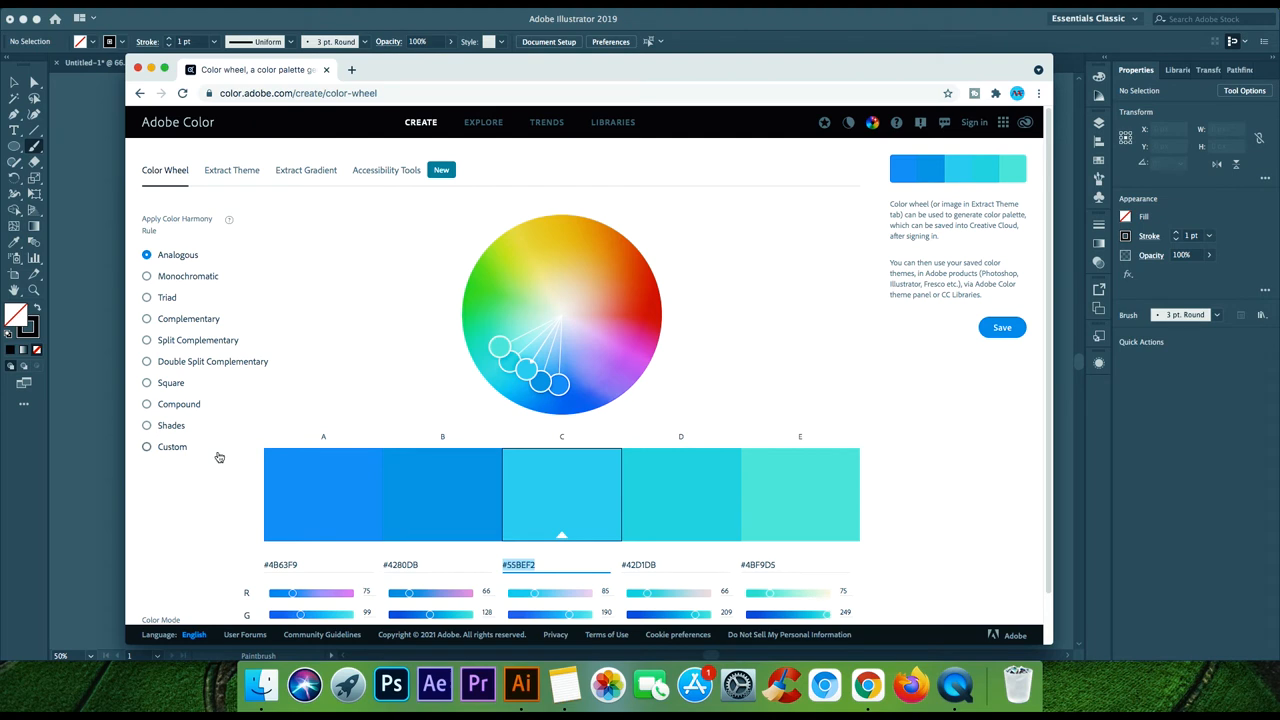
mouse_move(213, 403)
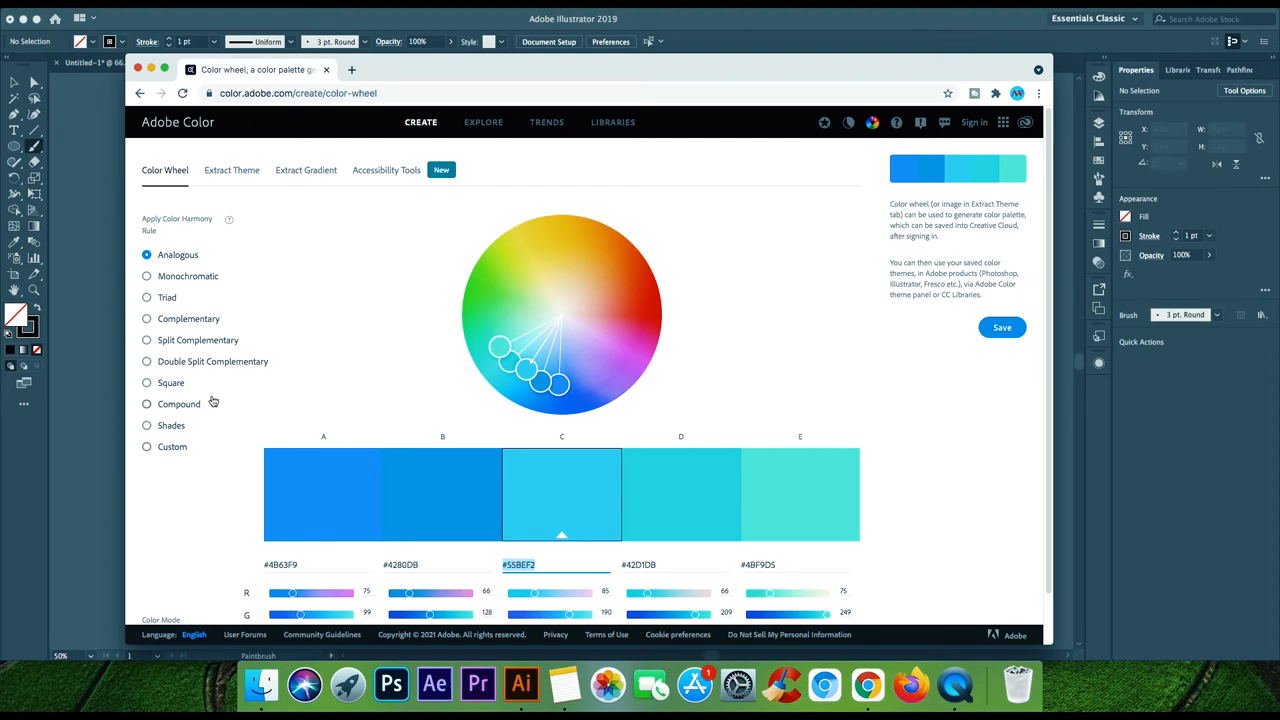
mouse_move(225, 404)
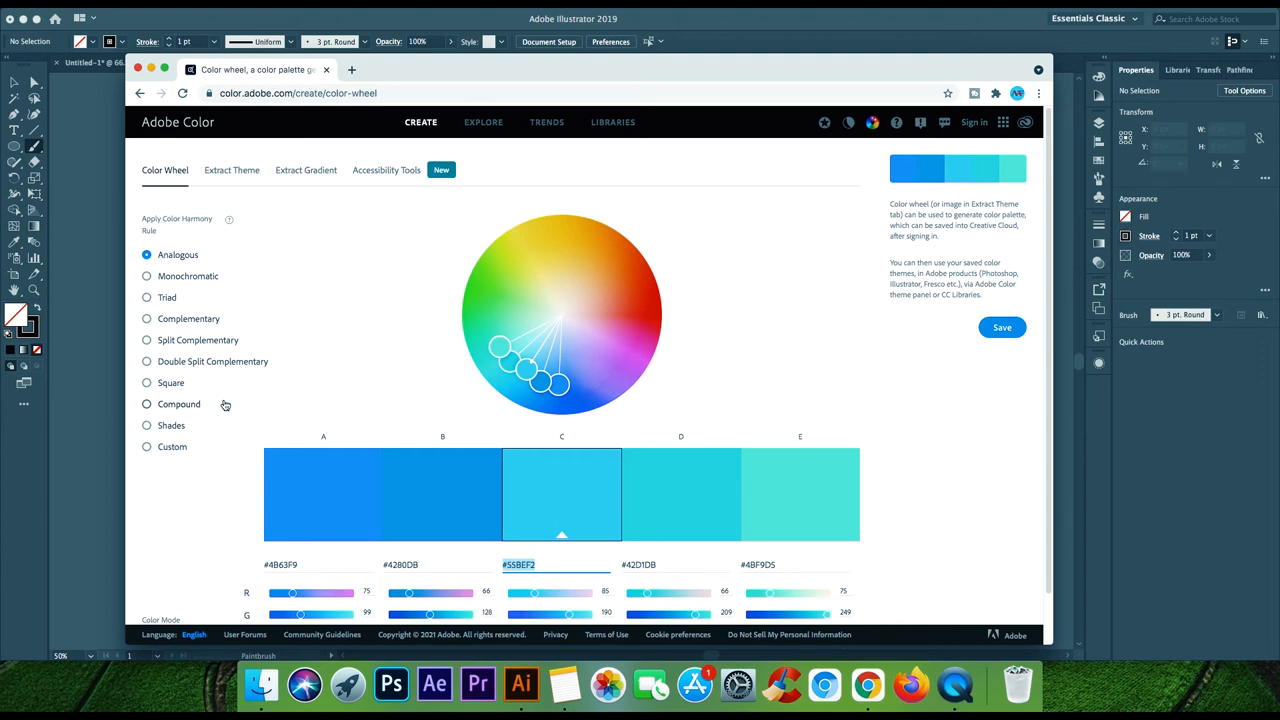
mouse_move(211, 410)
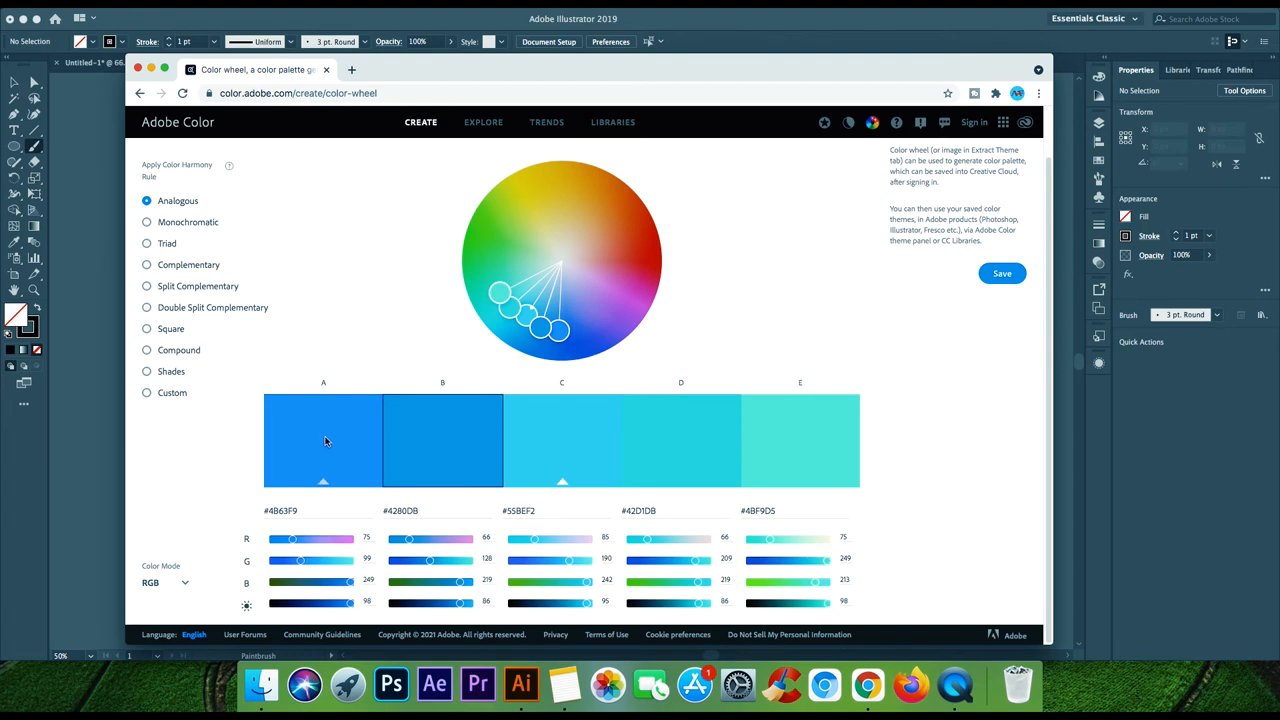
left_click(323, 440)
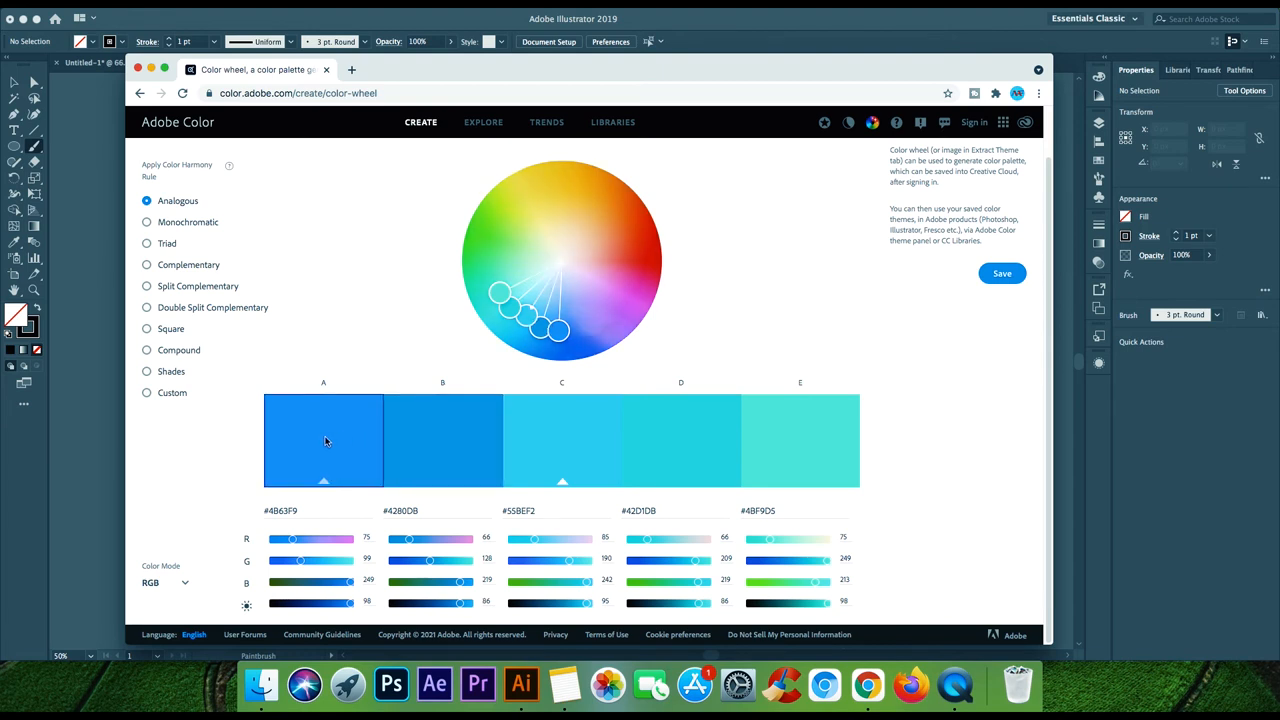
mouse_move(617, 380)
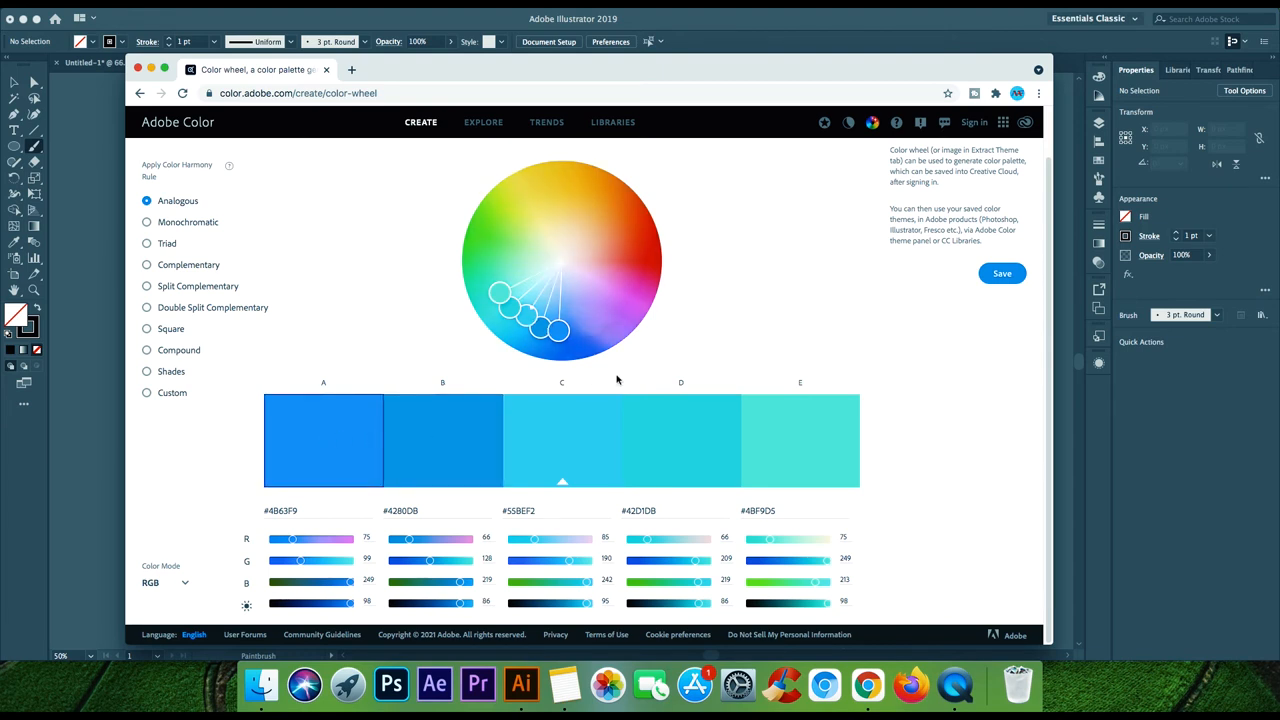
mouse_move(767, 343)
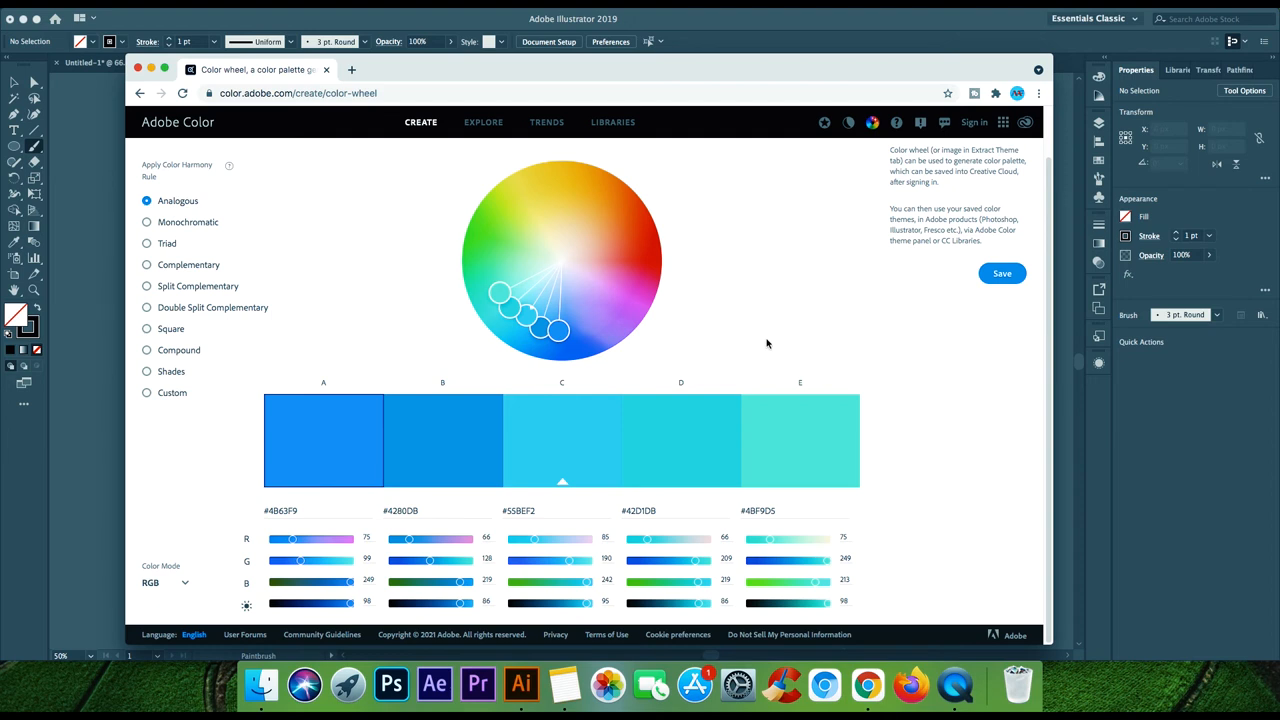
mouse_move(700, 574)
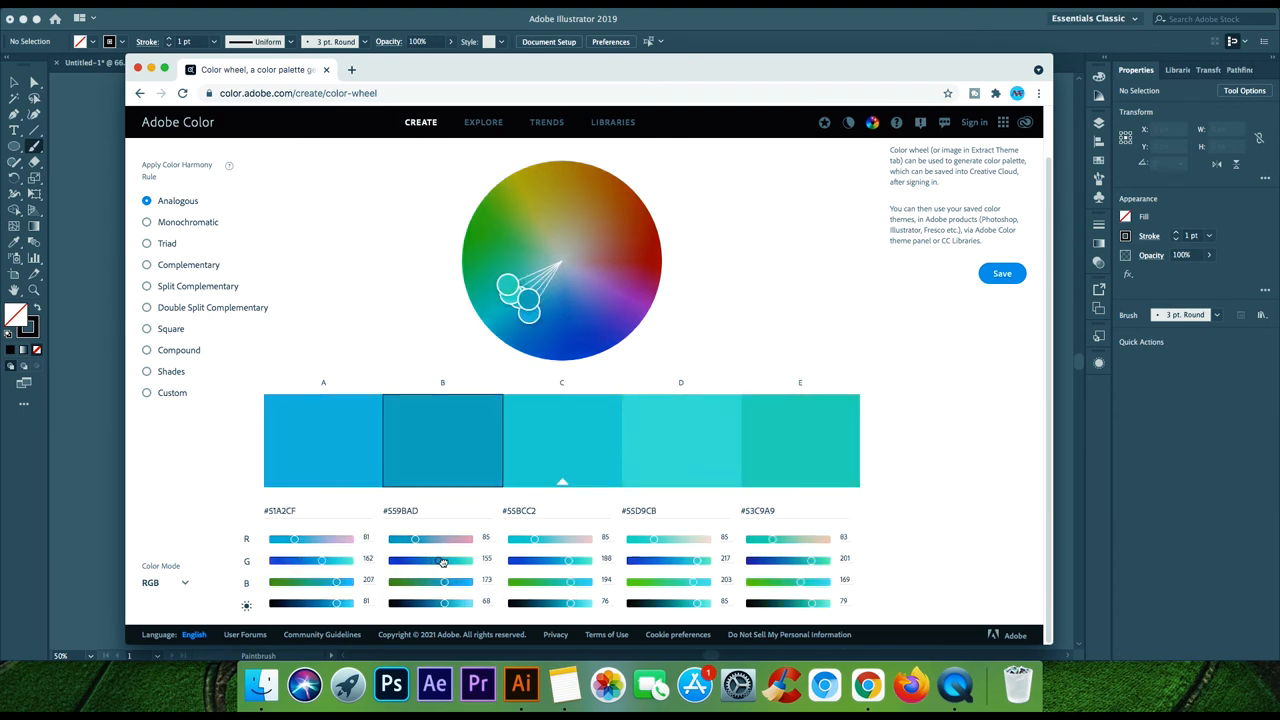
Step: Raise swatch B's green value so the palette clusters into teal shades, B becoming #55A3AD
left_click_drag(520, 290, 520, 300)
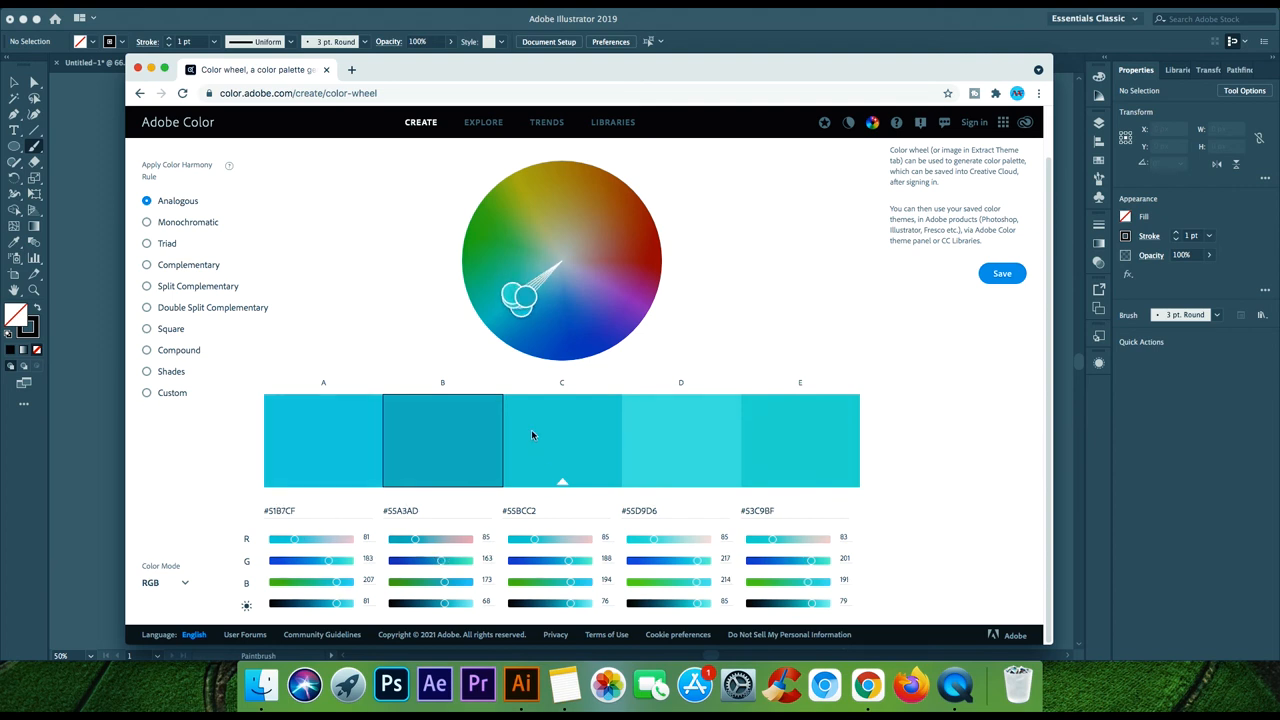
mouse_move(632, 401)
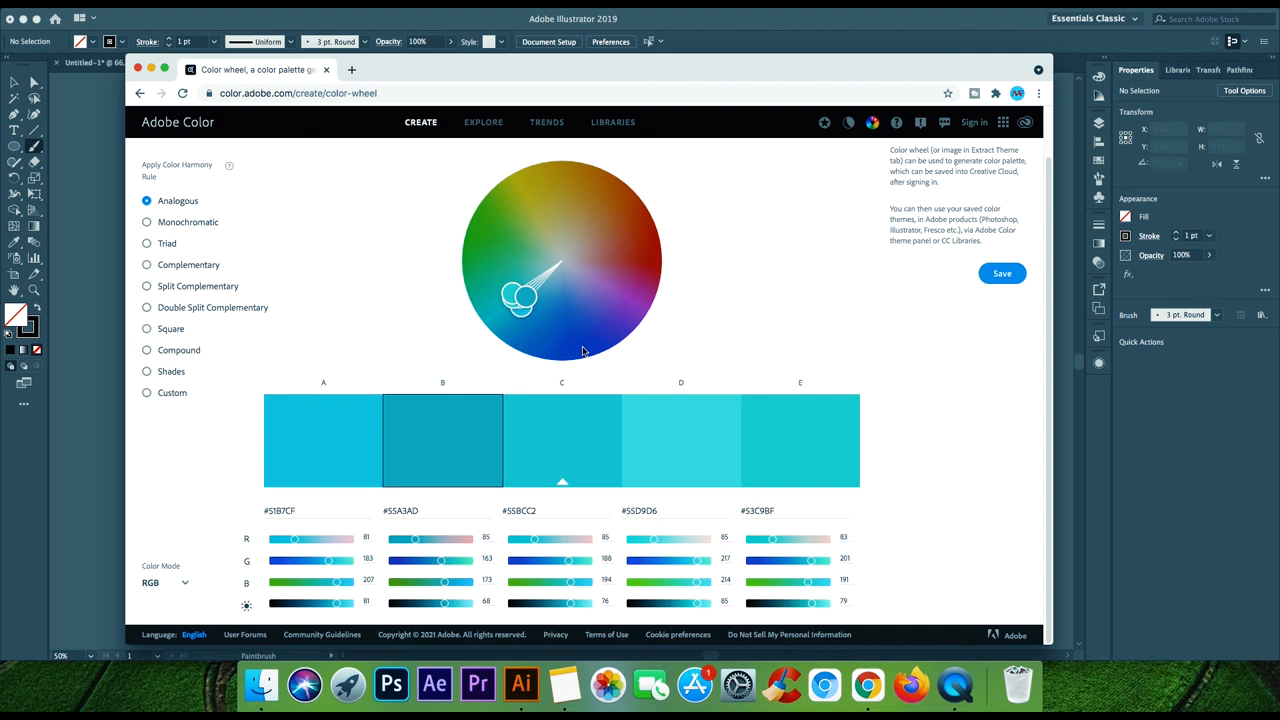
mouse_move(402, 182)
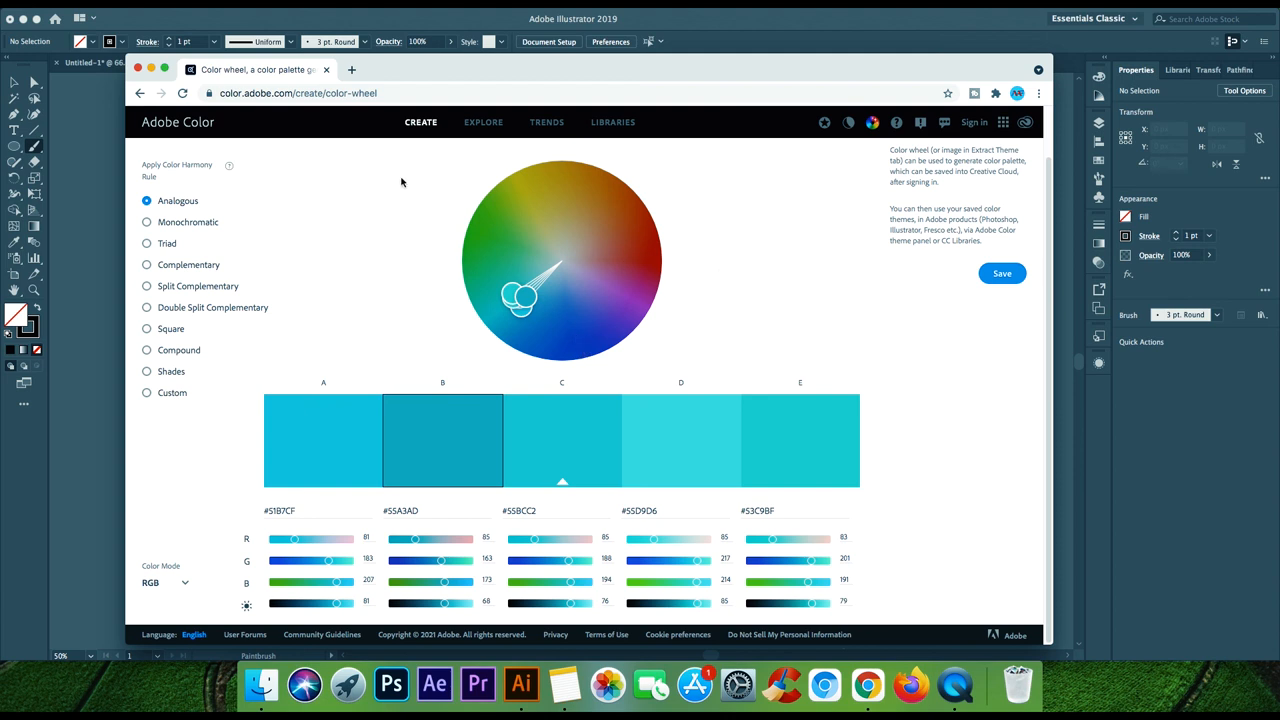
mouse_move(328, 42)
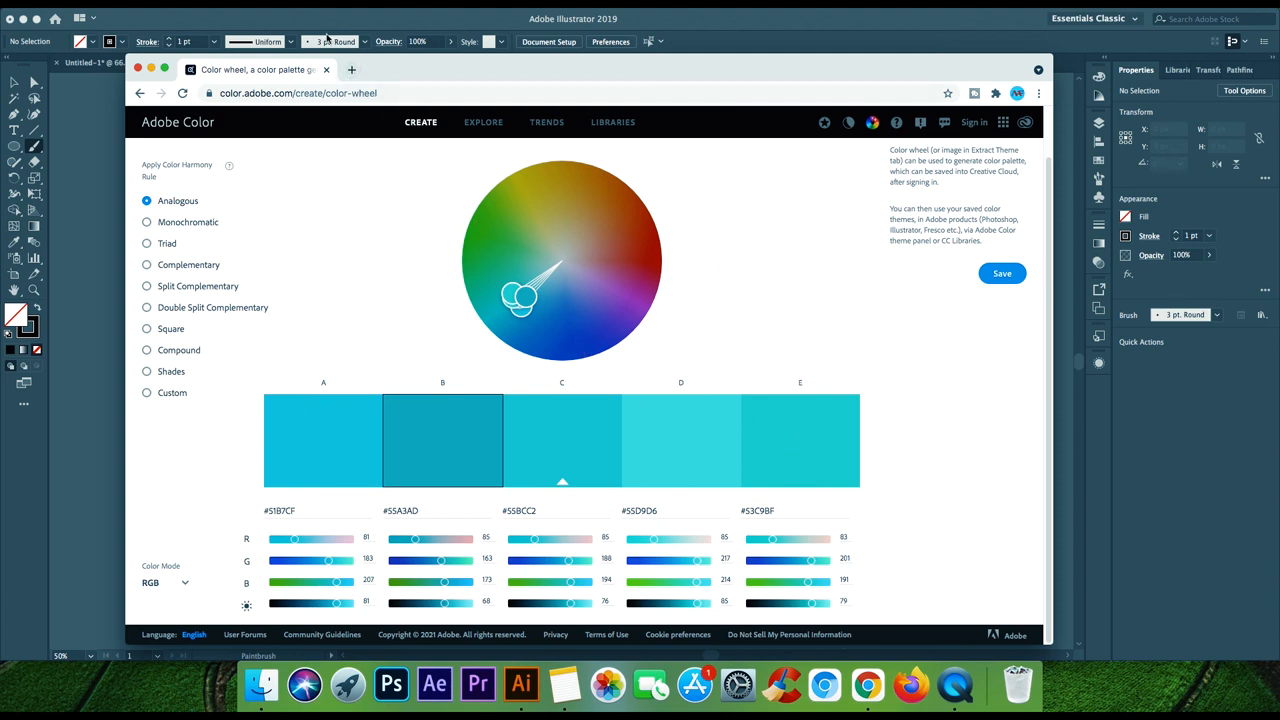